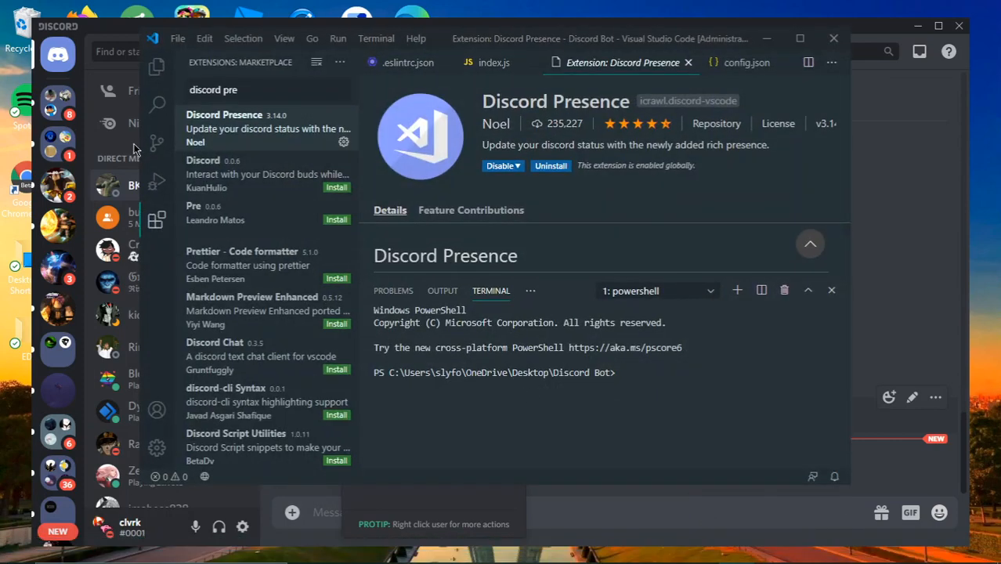
# Step: With index.js open from the Discord Bot folder, confirm the Discord profile card shows Visual Studio Code editing it
pyautogui.click(156, 66)
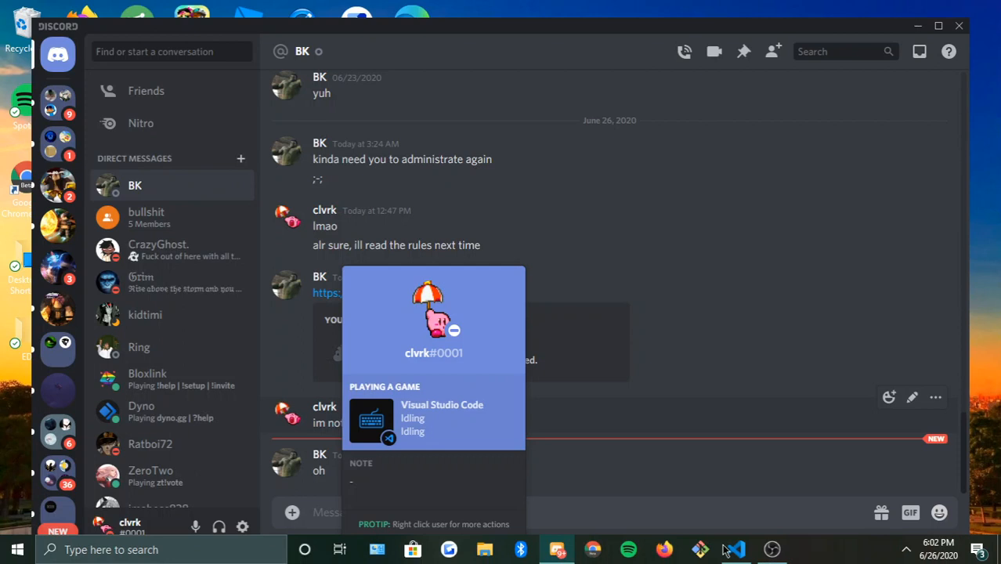
pyautogui.click(733, 548)
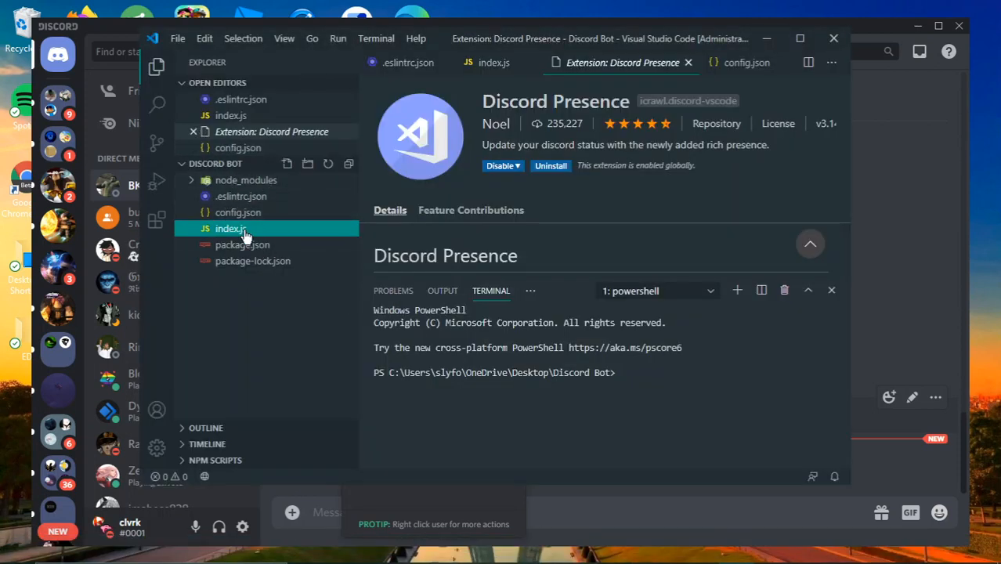
pyautogui.click(230, 228)
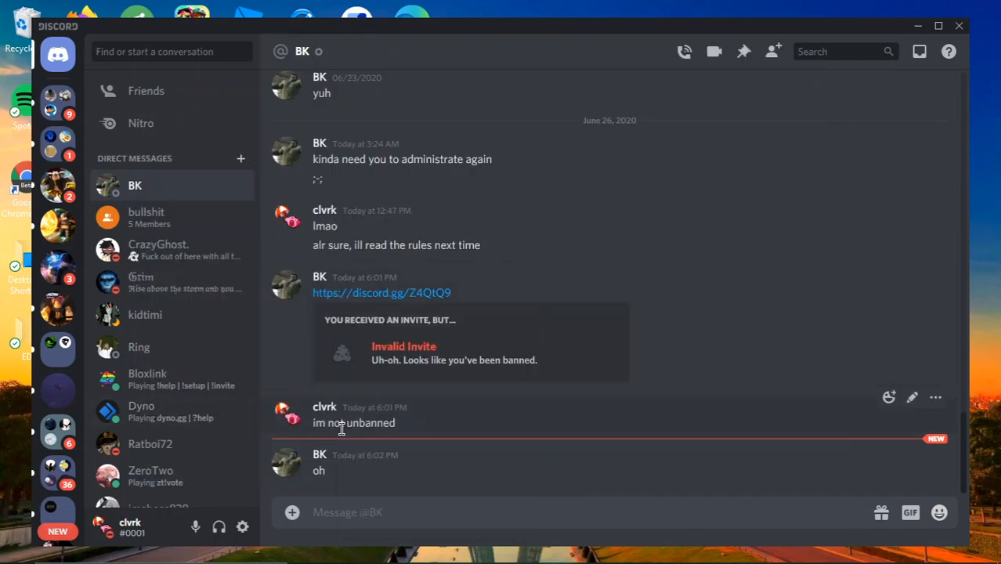
pyautogui.click(285, 414)
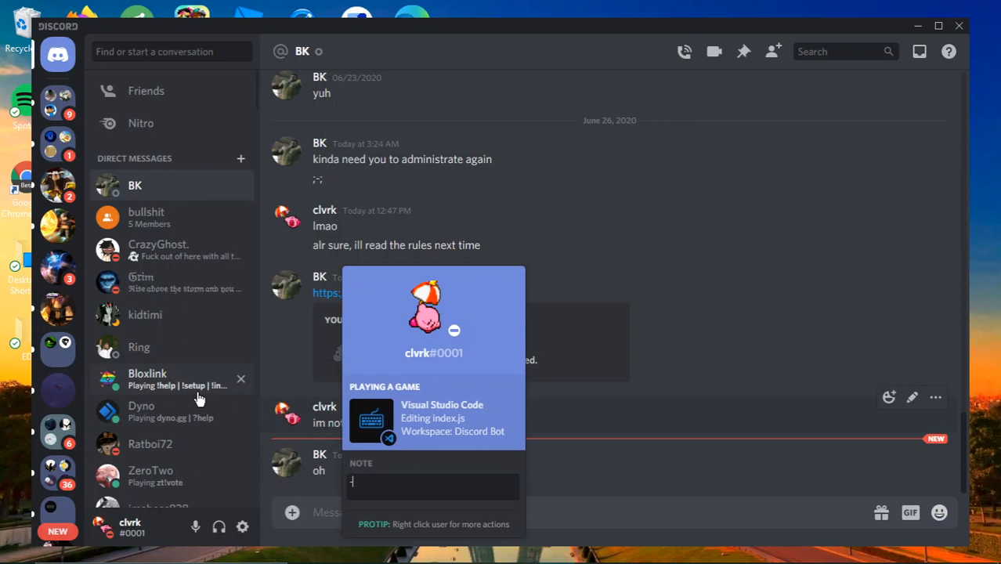
pyautogui.moveTo(493, 385)
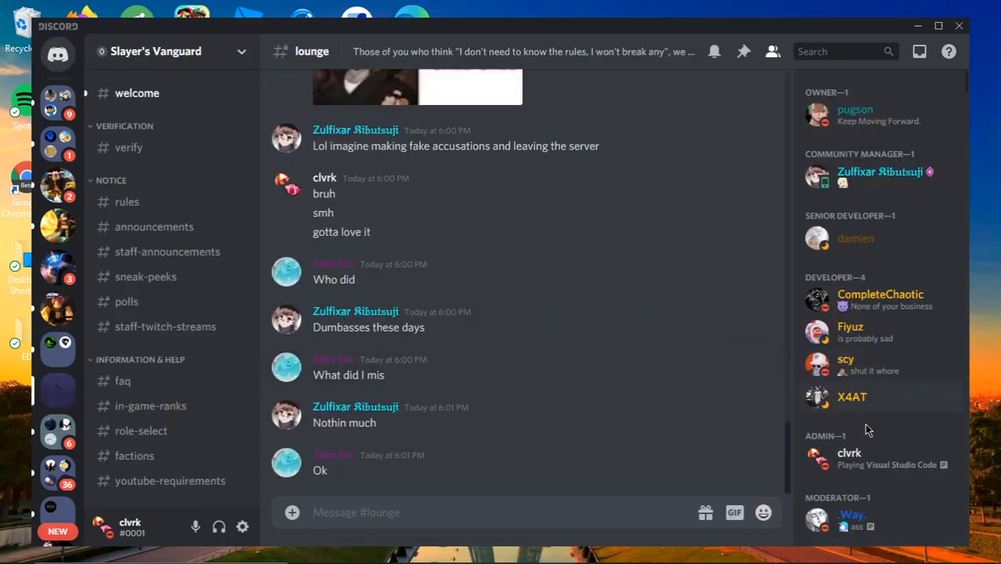
pyautogui.click(849, 457)
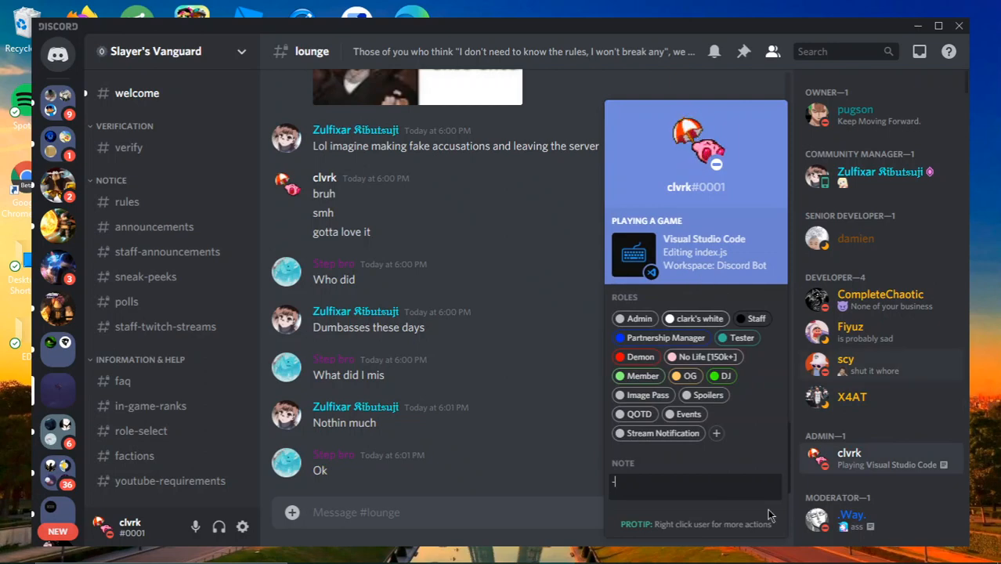
pyautogui.moveTo(734, 548)
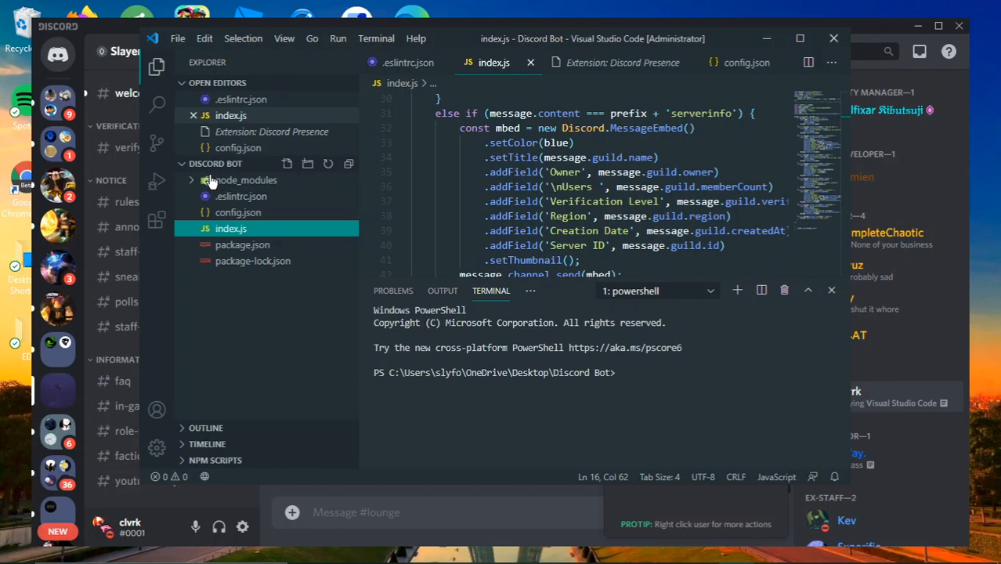
pyautogui.moveTo(163, 213)
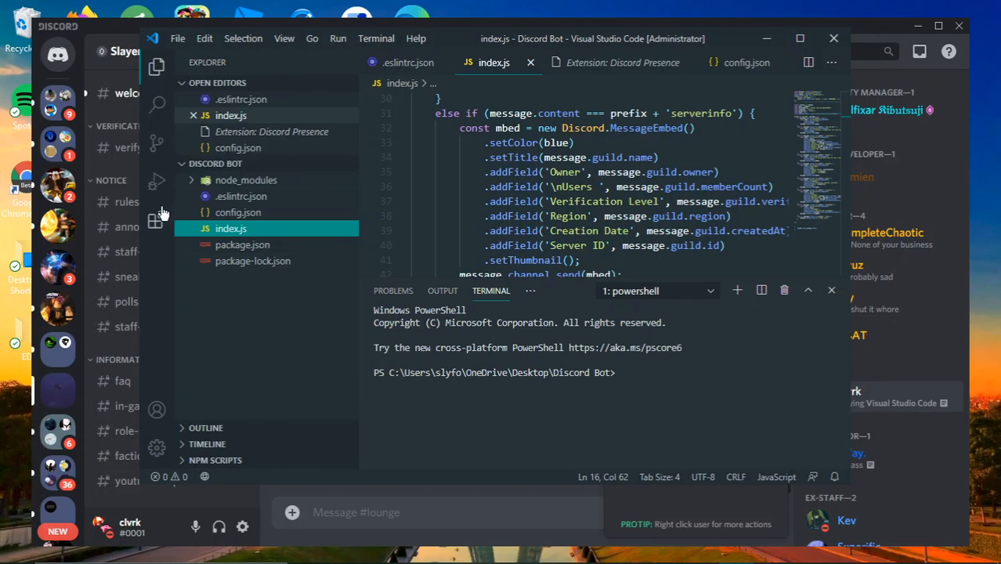
# Step: Show the Discord Presence extension by Noel in the Extensions view, already installed and enabled
pyautogui.click(157, 220)
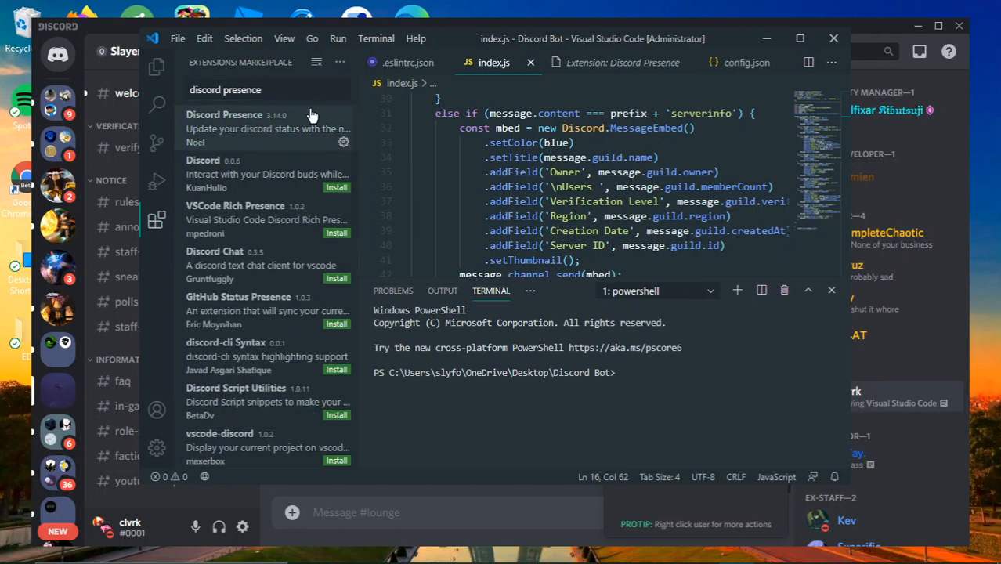
pyautogui.click(225, 122)
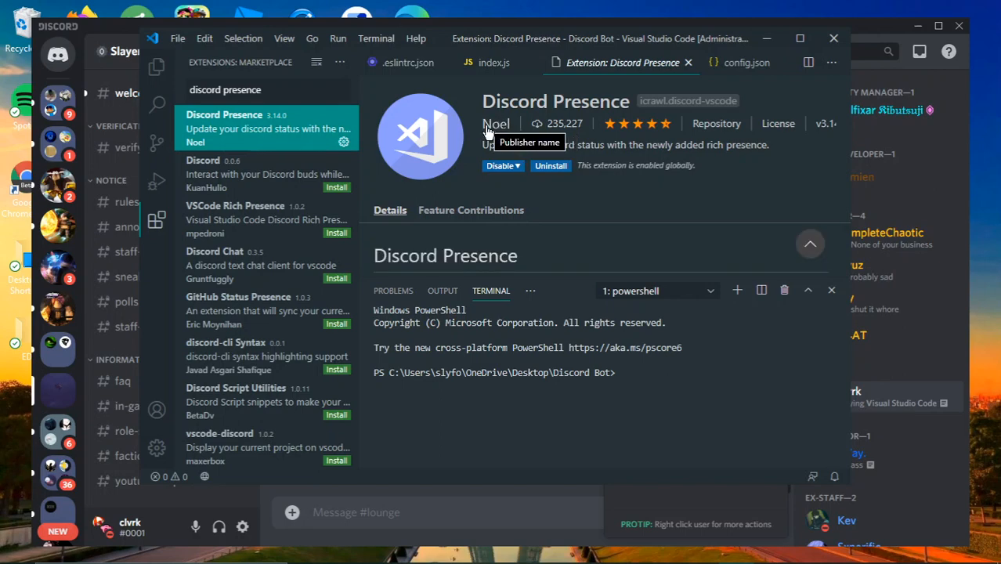
pyautogui.moveTo(577, 144)
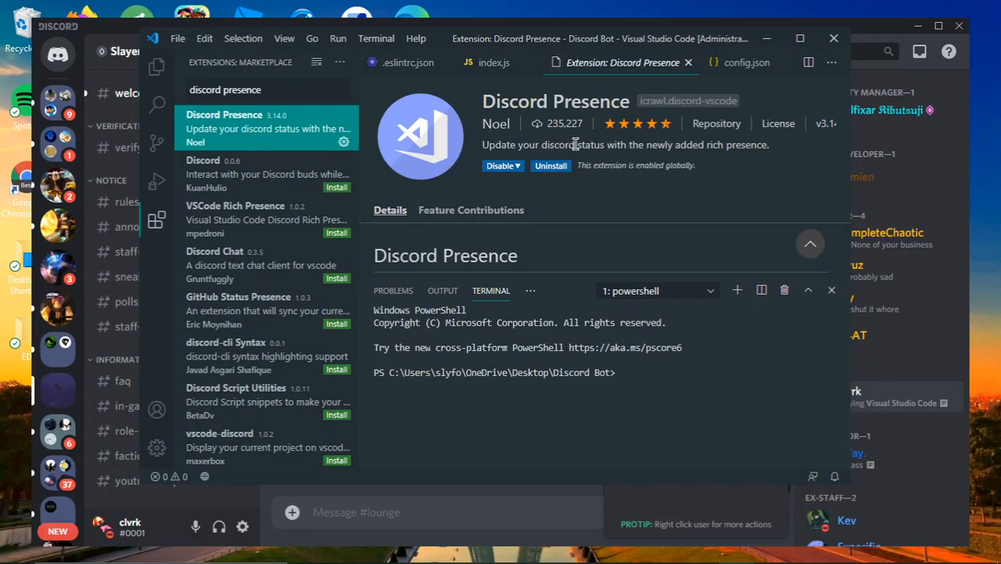
pyautogui.moveTo(719, 118)
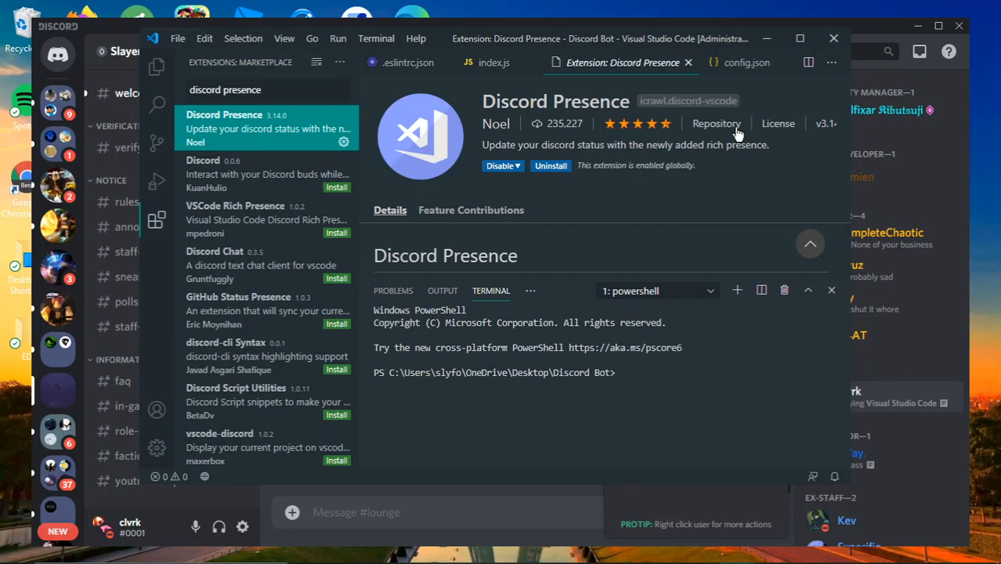
pyautogui.moveTo(533, 223)
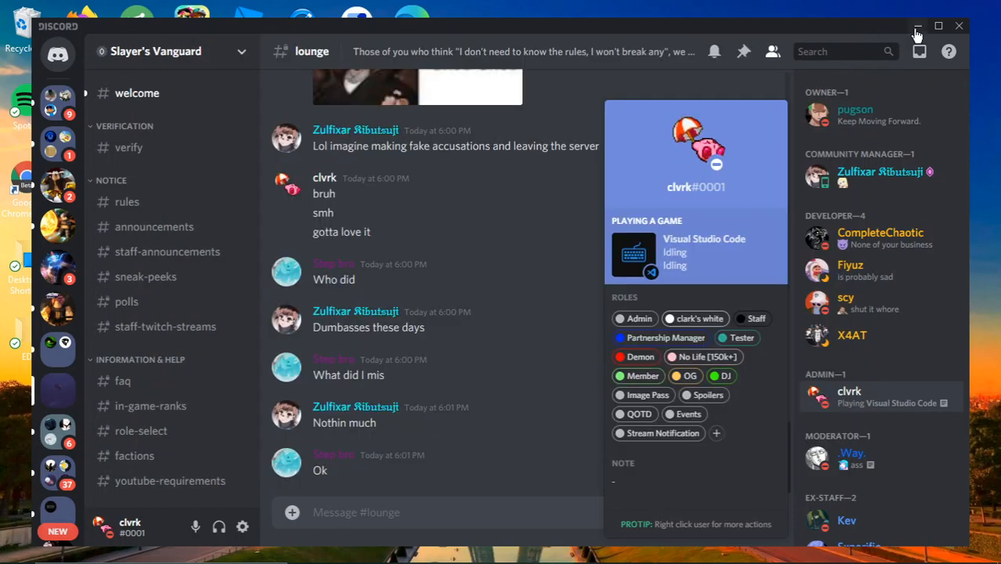
# Step: See Discord report Visual Studio Code as idling, then return to index.js with the extension page closed
pyautogui.click(918, 25)
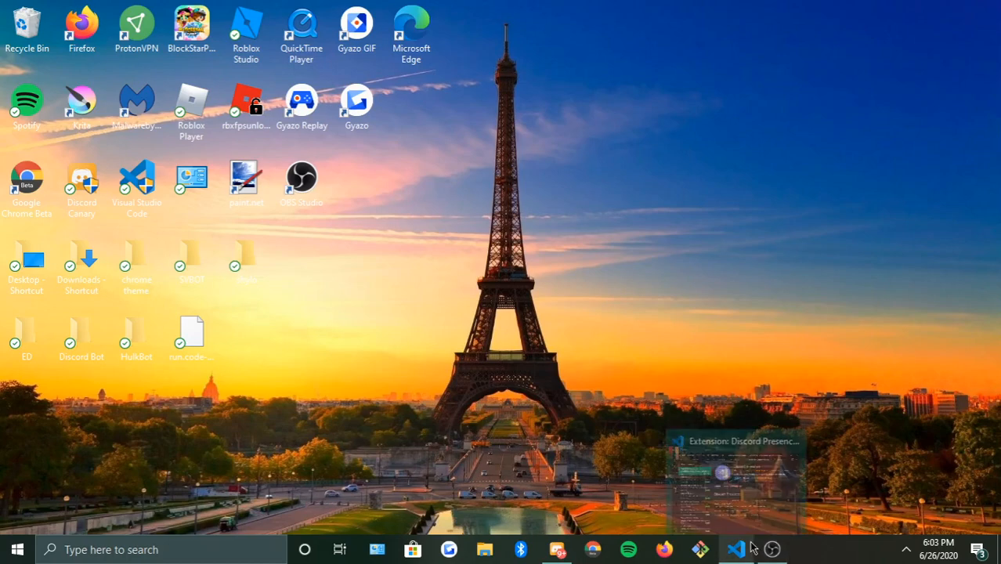
pyautogui.click(734, 549)
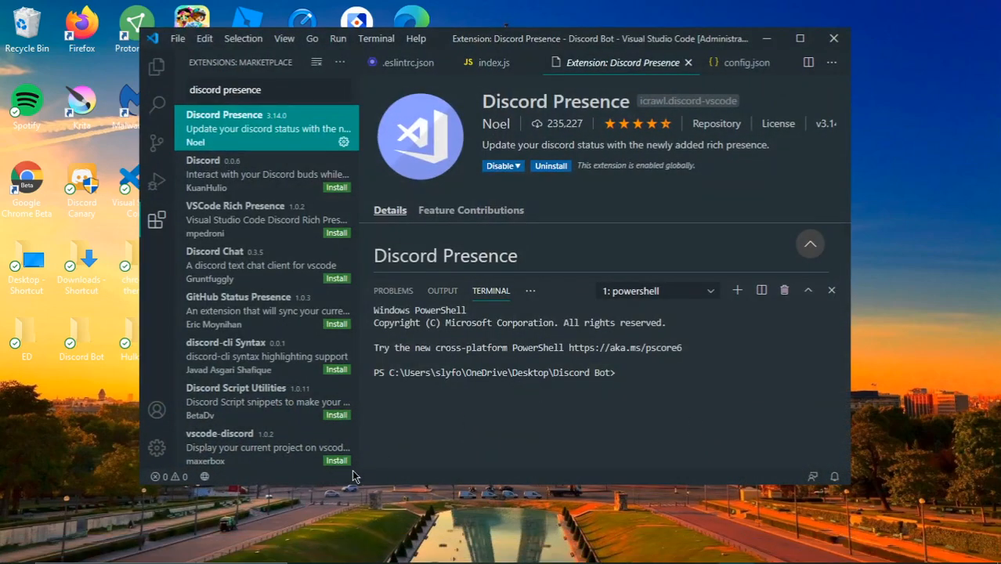
pyautogui.moveTo(514, 144)
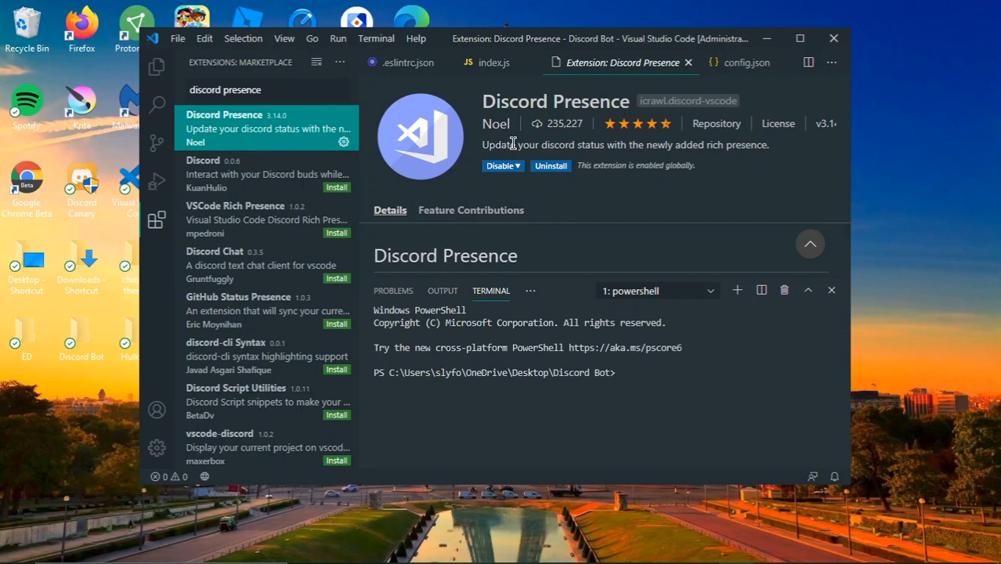
pyautogui.moveTo(440, 188)
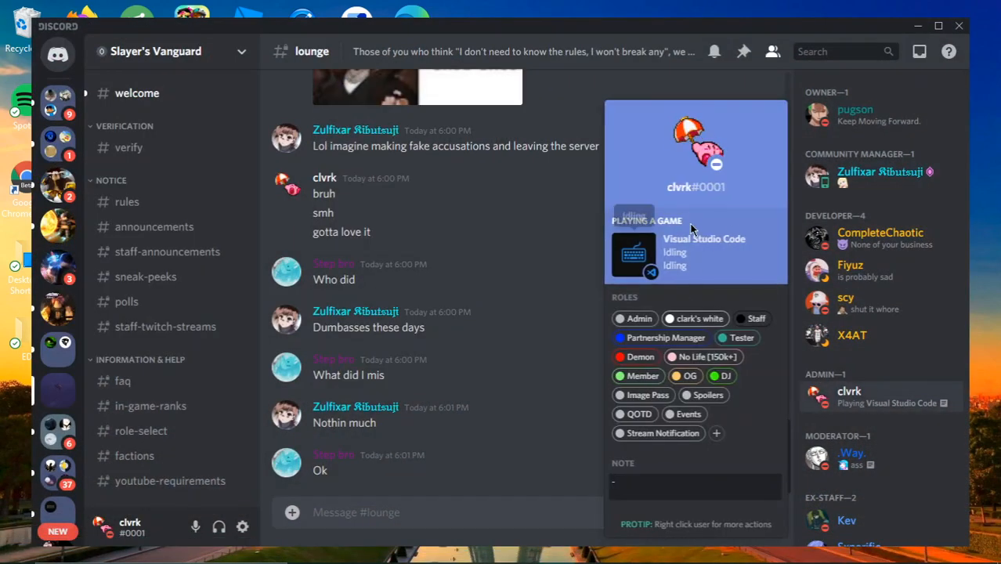
pyautogui.click(736, 548)
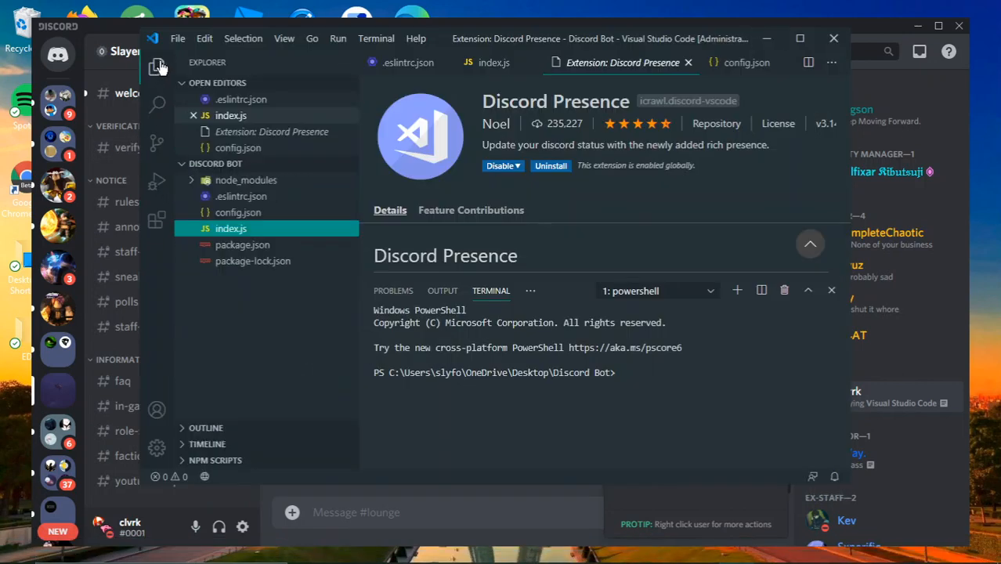
pyautogui.click(230, 213)
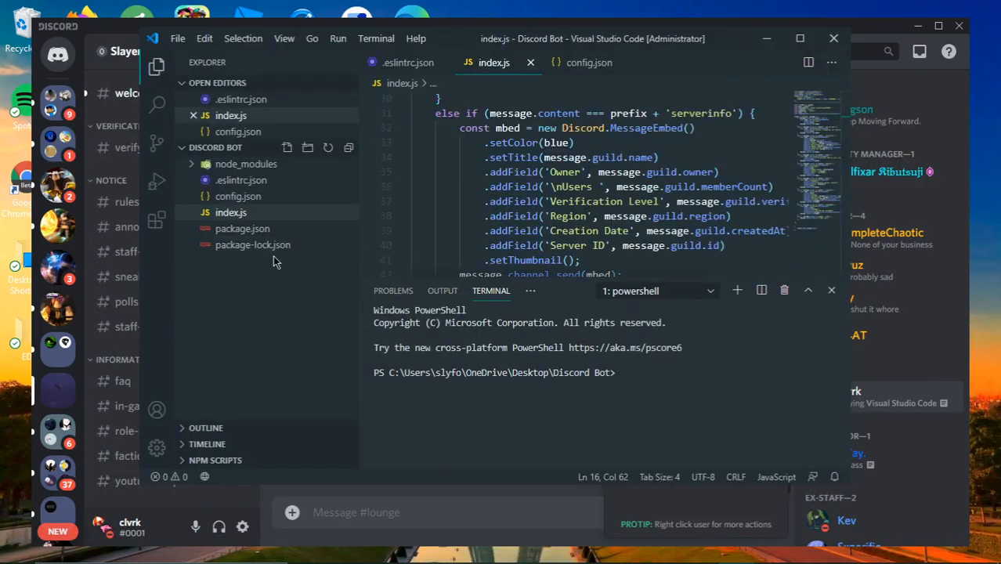
# Step: Add an unsaved 'else if' at line 89 of index.js so Discord reports it being edited
pyautogui.rightClick(501, 157)
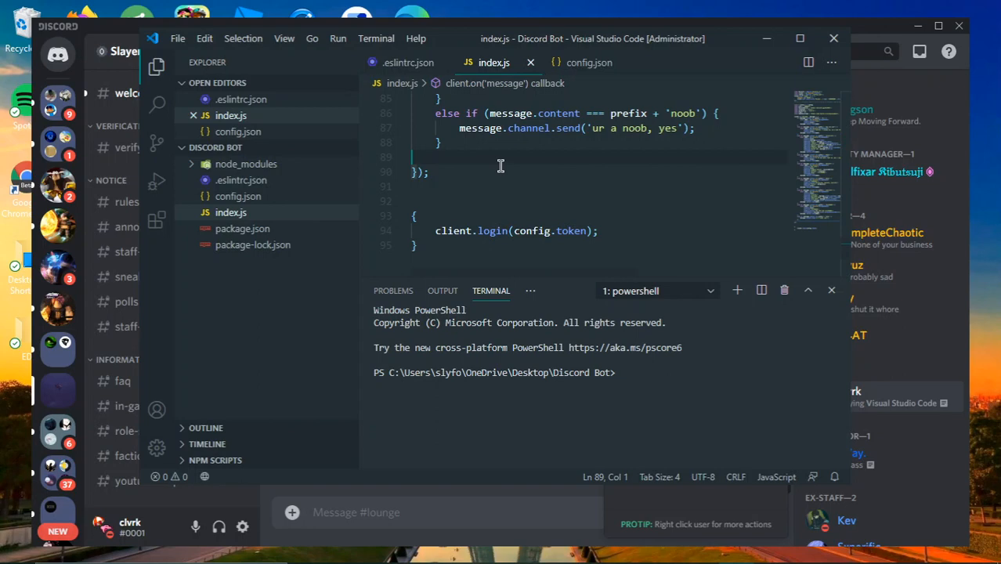
pyautogui.write('else')
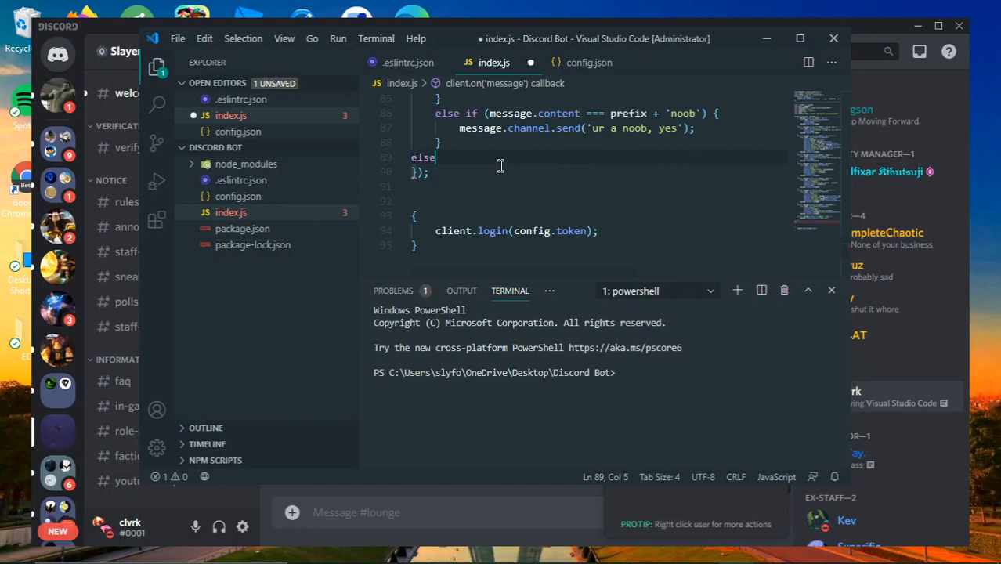
pyautogui.write('if')
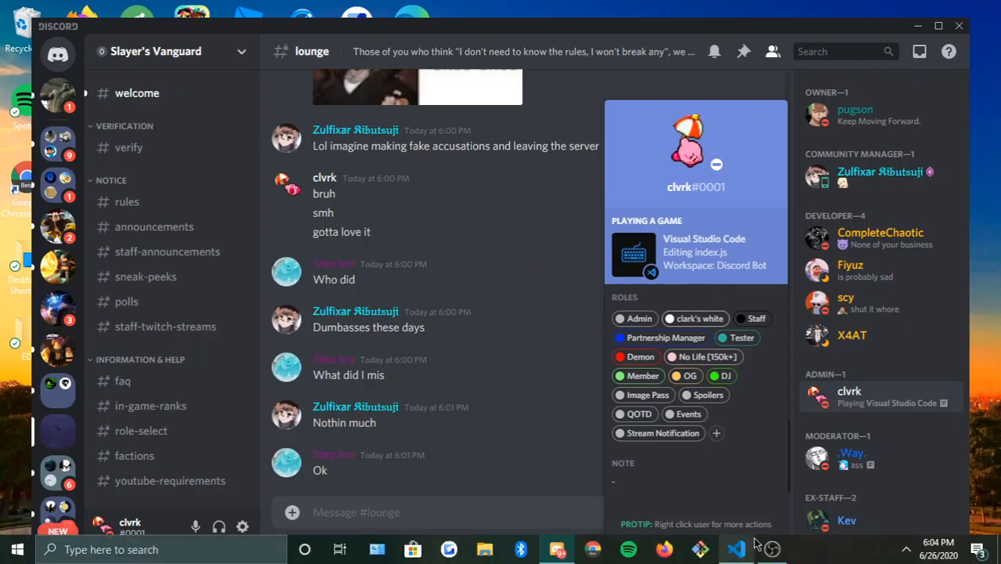
pyautogui.click(736, 548)
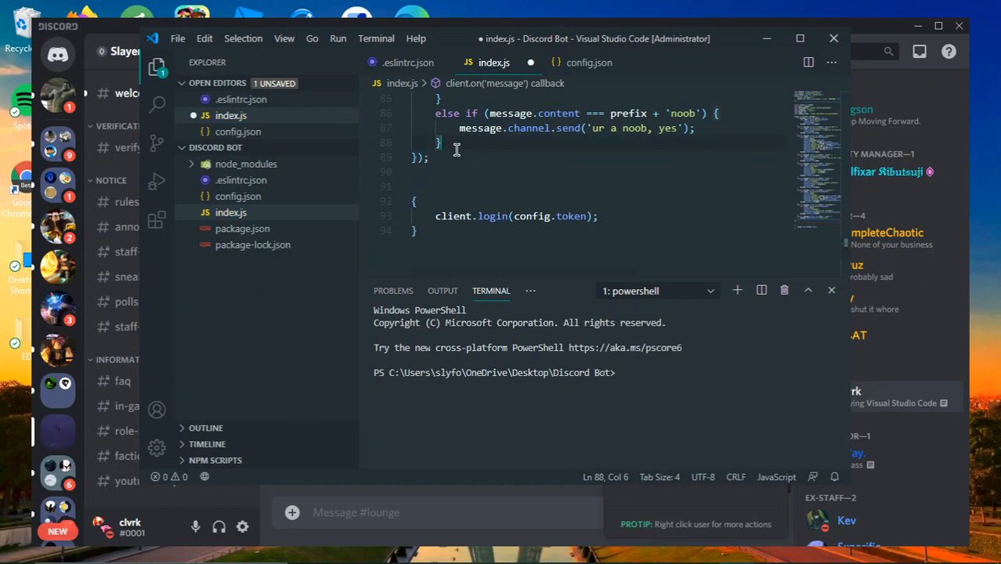
pyautogui.moveTo(385, 104)
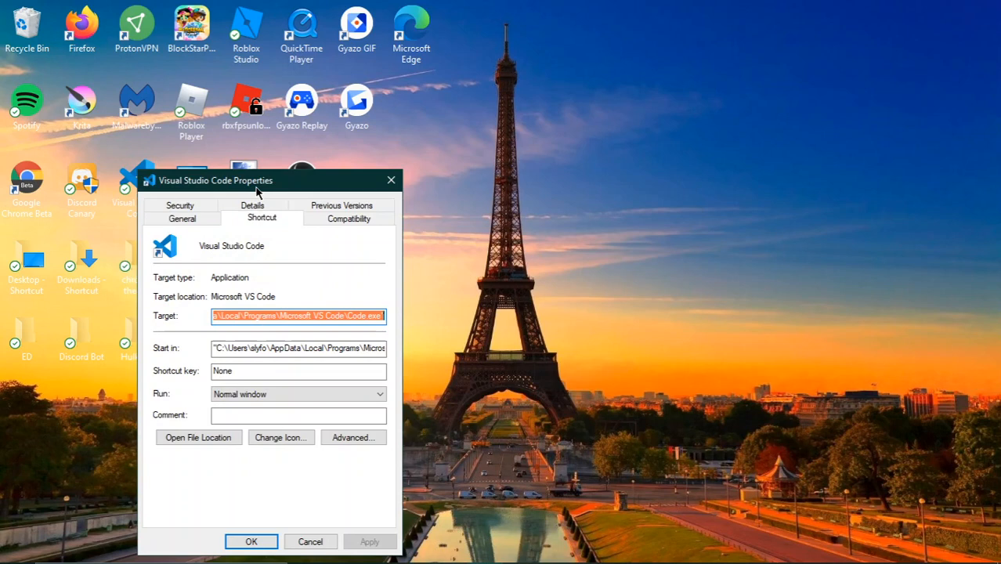
# Step: In the shortcut's Compatibility settings, enable 'Run this program as an administrator' and apply it
pyautogui.moveTo(215, 180); pyautogui.dragTo(374, 151)
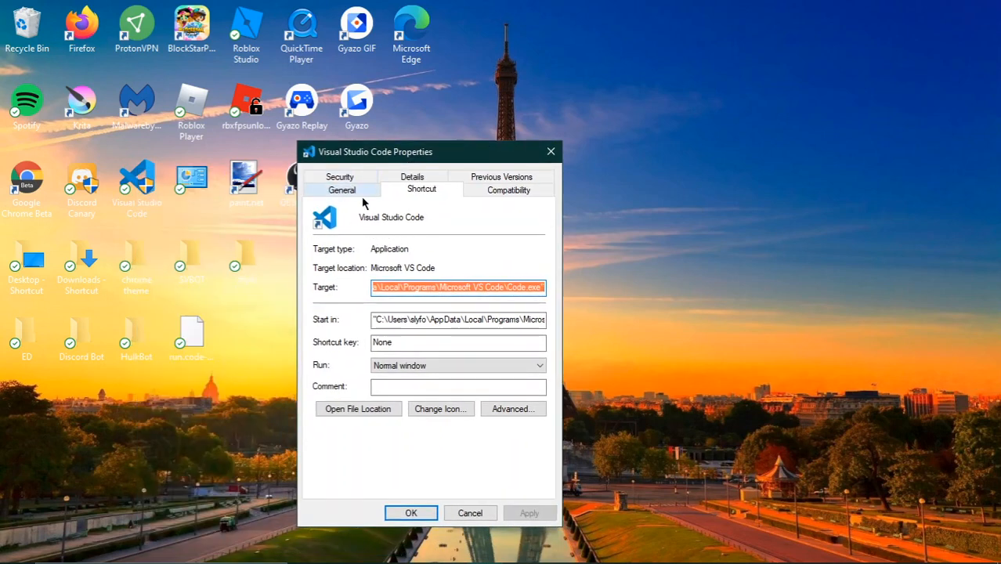
pyautogui.click(508, 189)
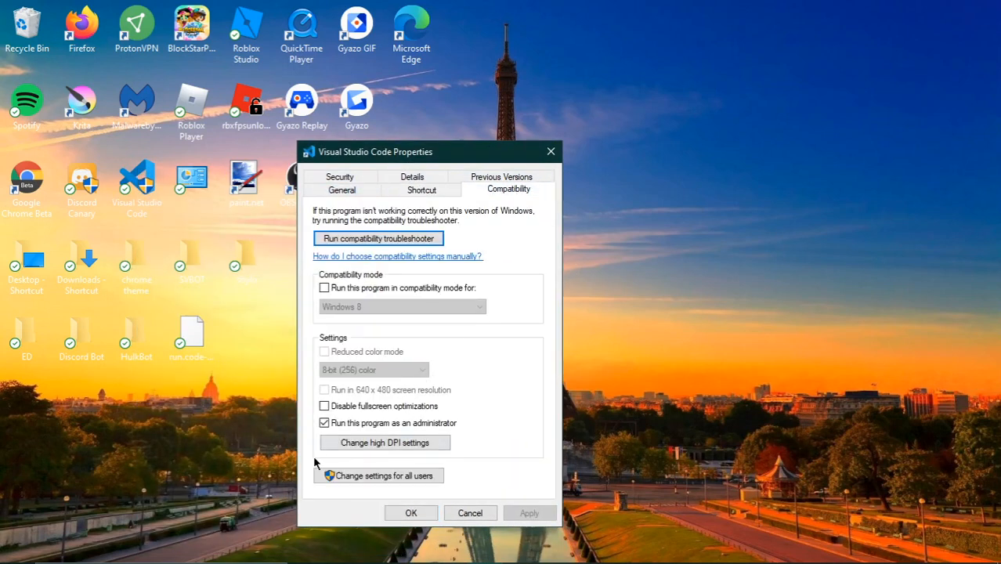
pyautogui.click(324, 423)
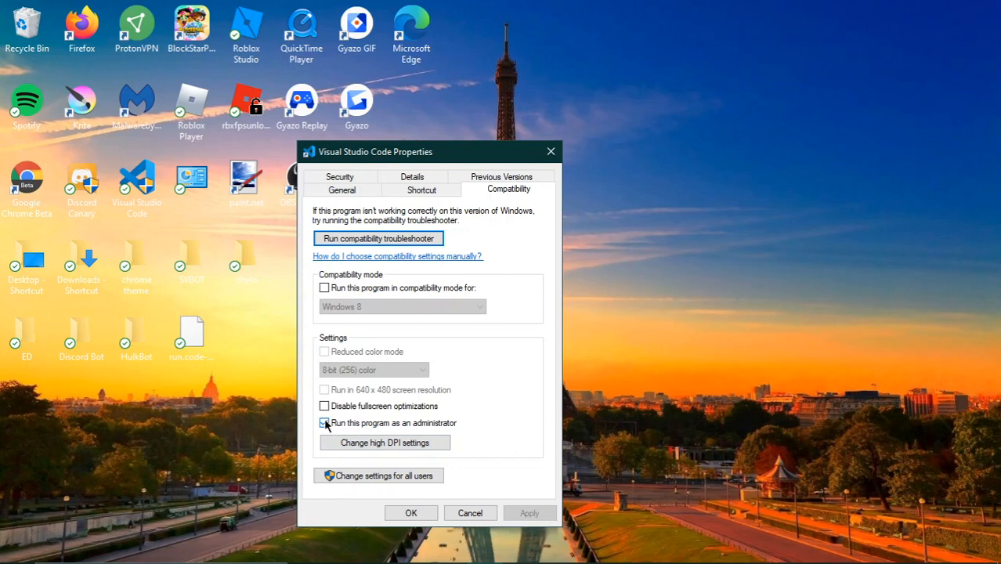
pyautogui.click(324, 423)
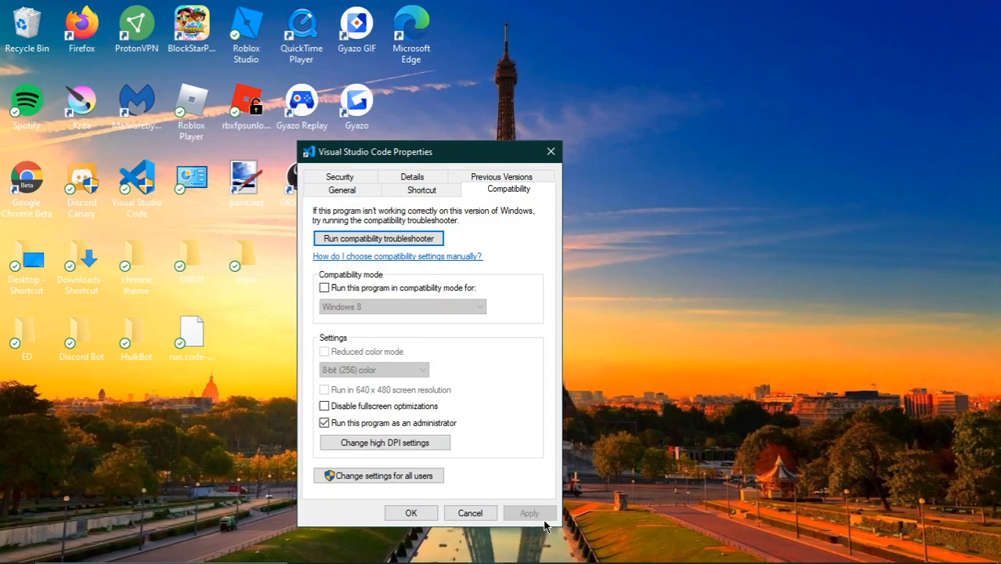
pyautogui.click(410, 514)
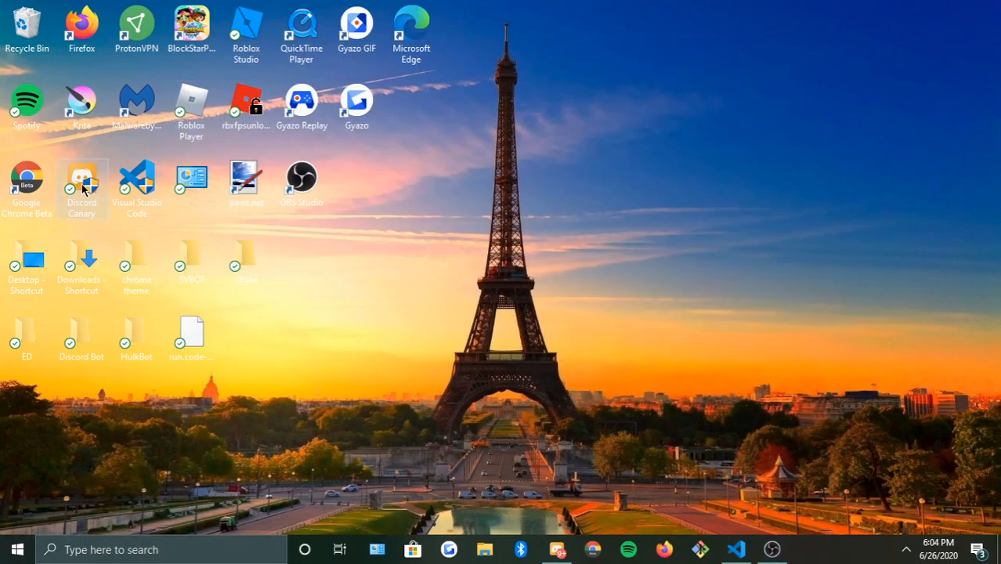
pyautogui.moveTo(589, 285)
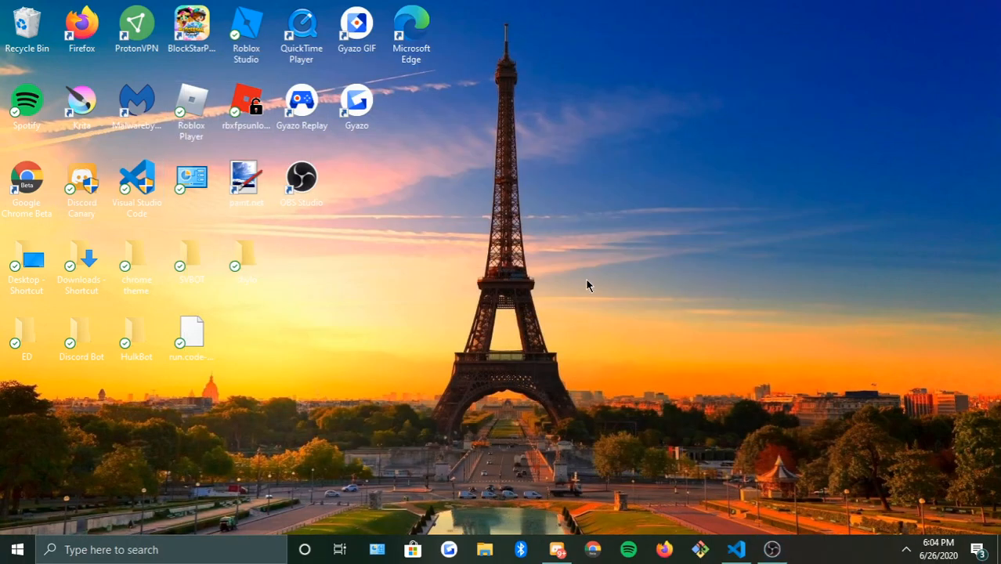
pyautogui.moveTo(609, 455)
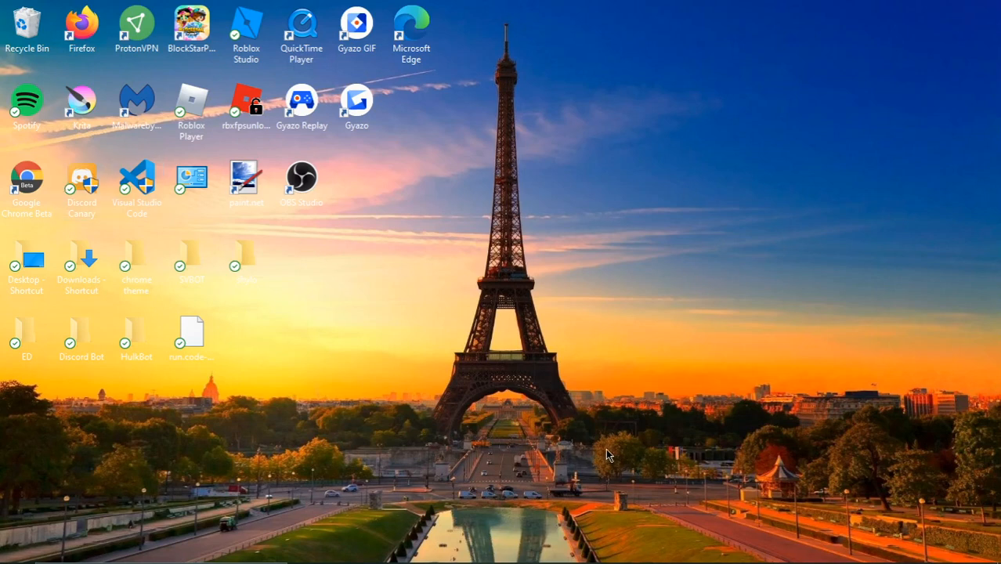